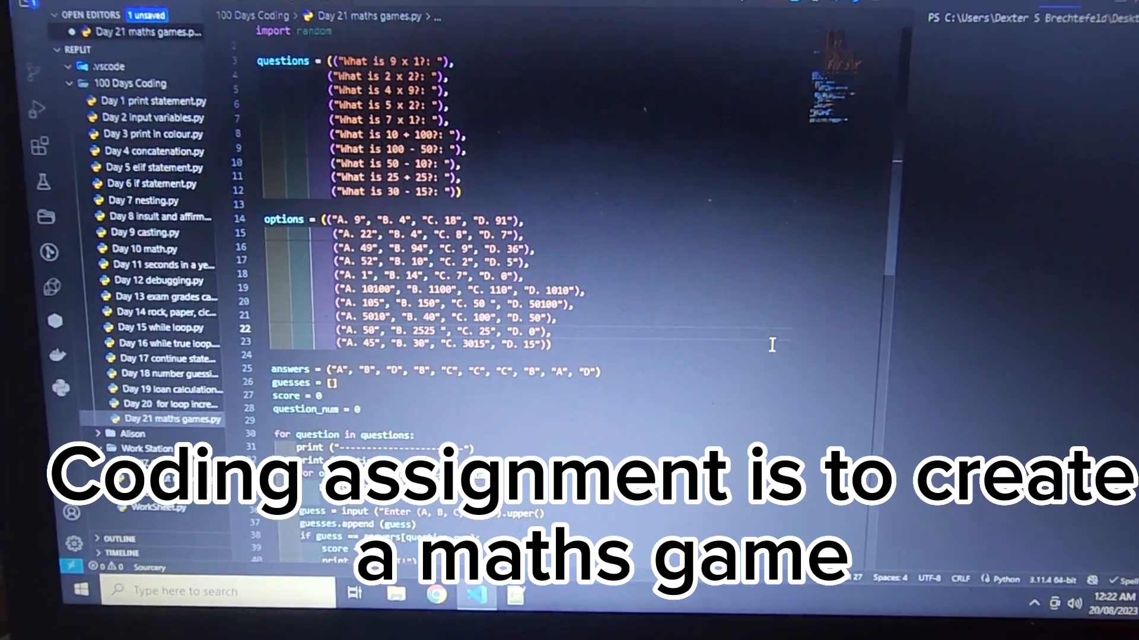
# - Answer B to 2 x 2, D to 4 x 9, and B to 5 x 2
pyautogui.scroll(-3)
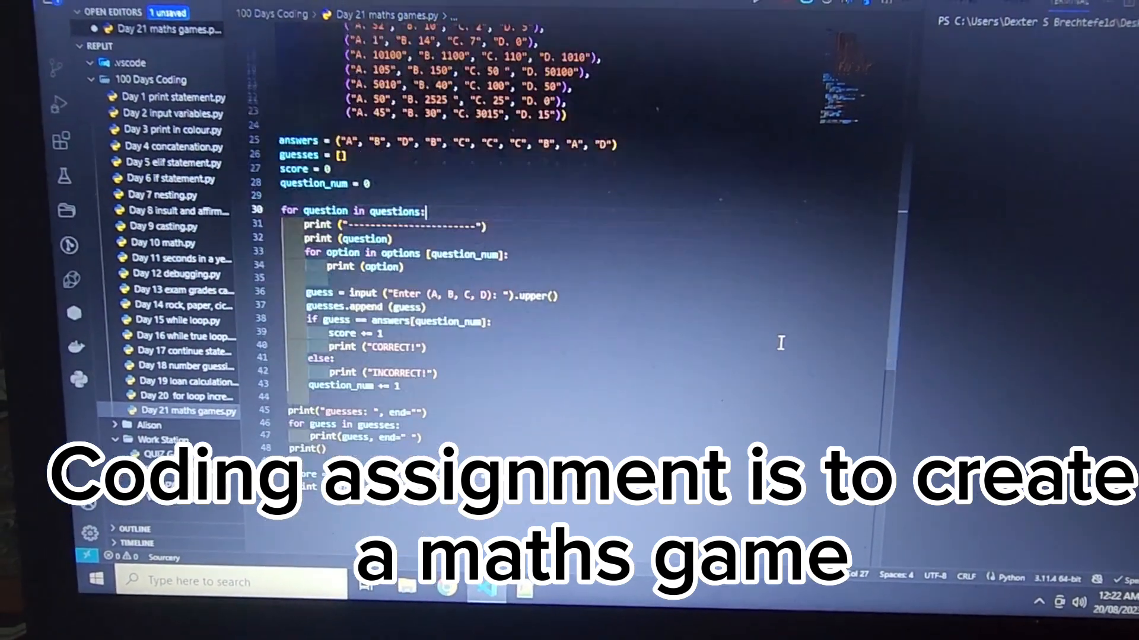
pyautogui.scroll(-3)
pyautogui.write('a')
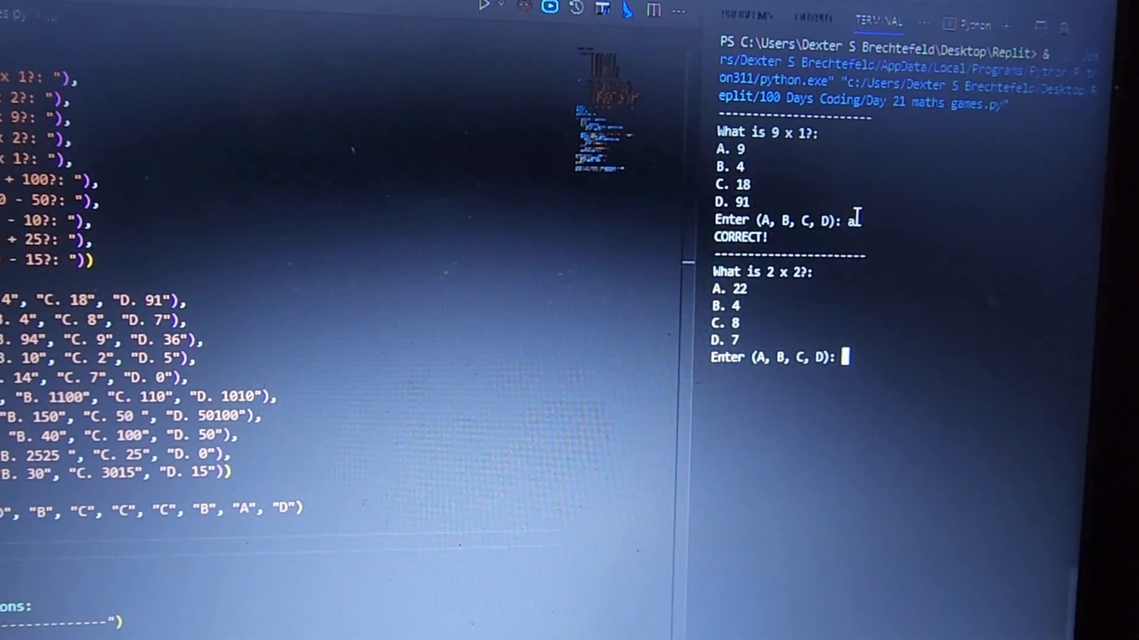
pyautogui.write('b')
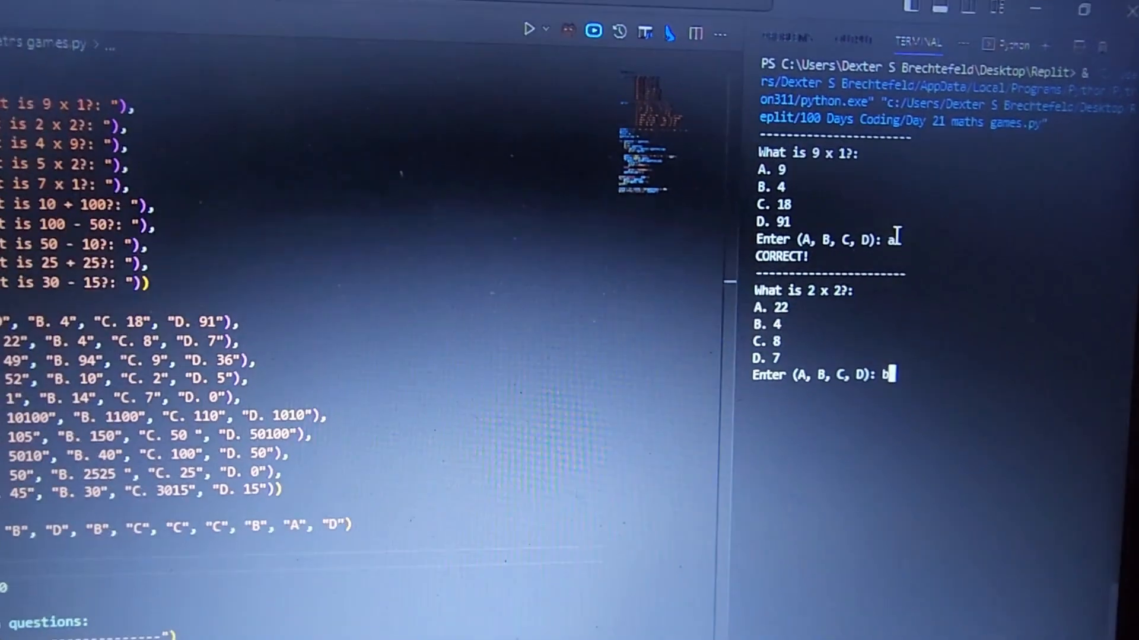
pyautogui.press('enter')
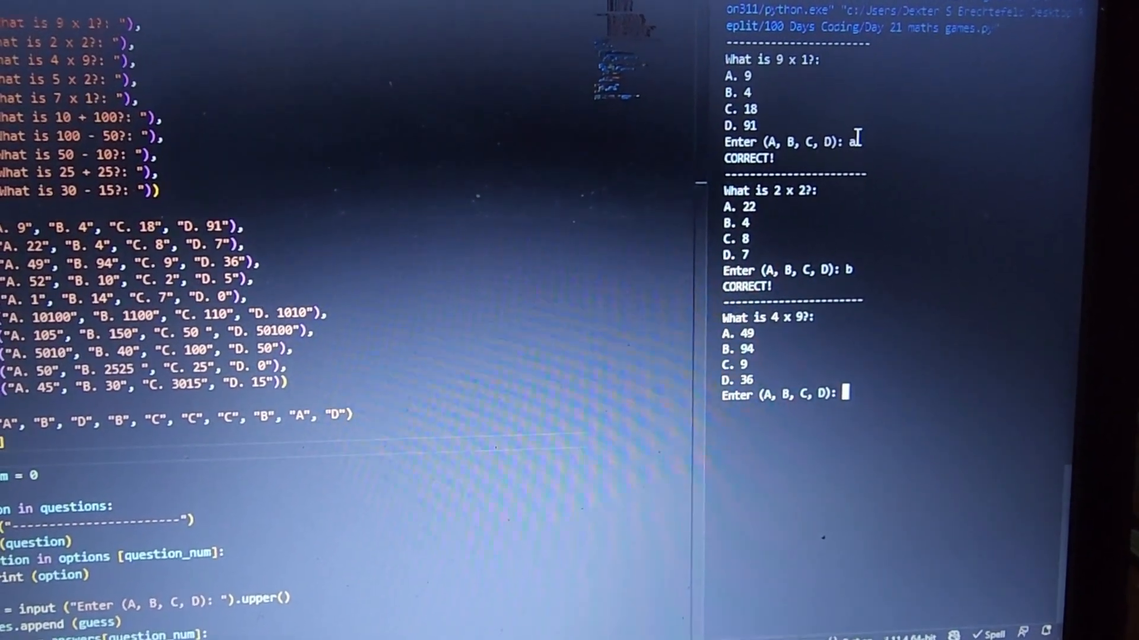
pyautogui.write('d')
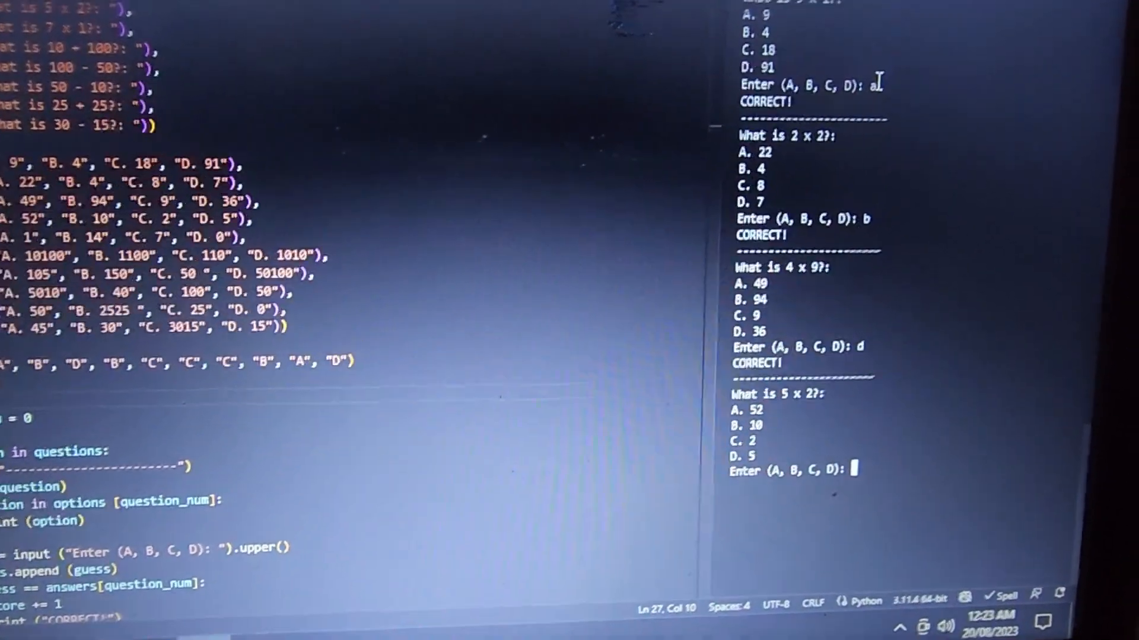
pyautogui.write('b')
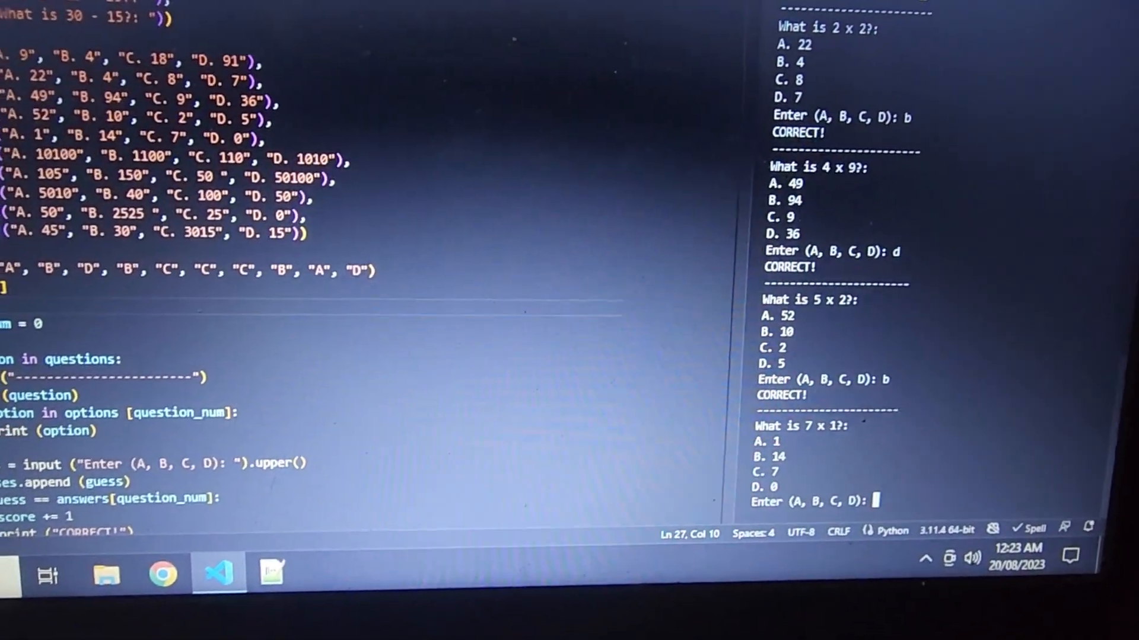
# - Answer C to 7 x 1, 10 + 100 and 100 - 50, then enter B for 50 - 10
pyautogui.write('c')
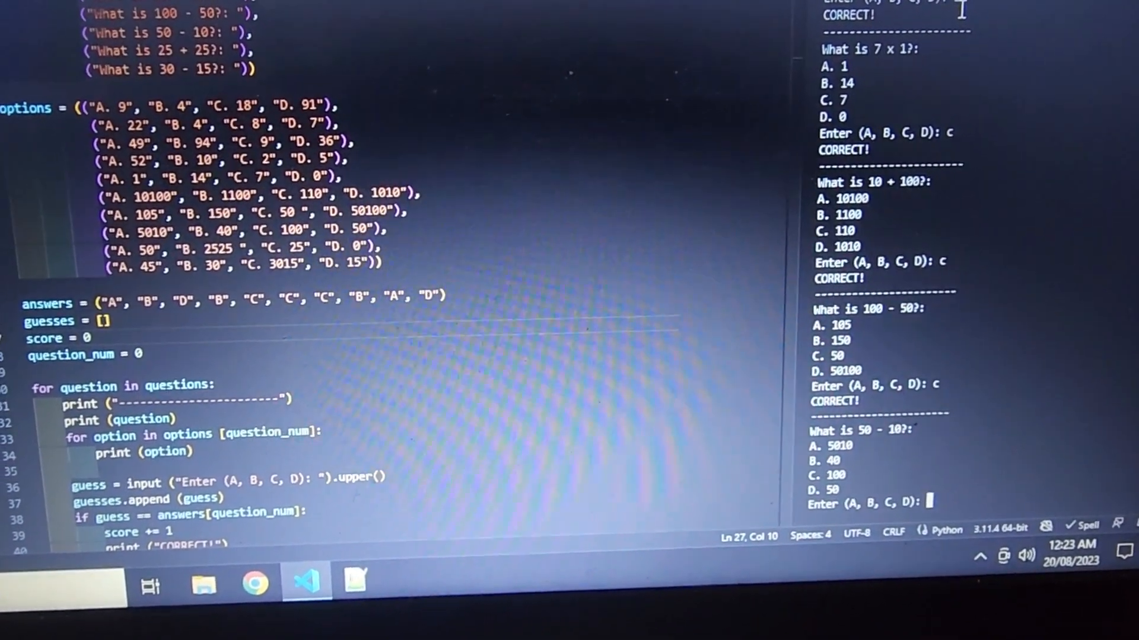
pyautogui.write('b')
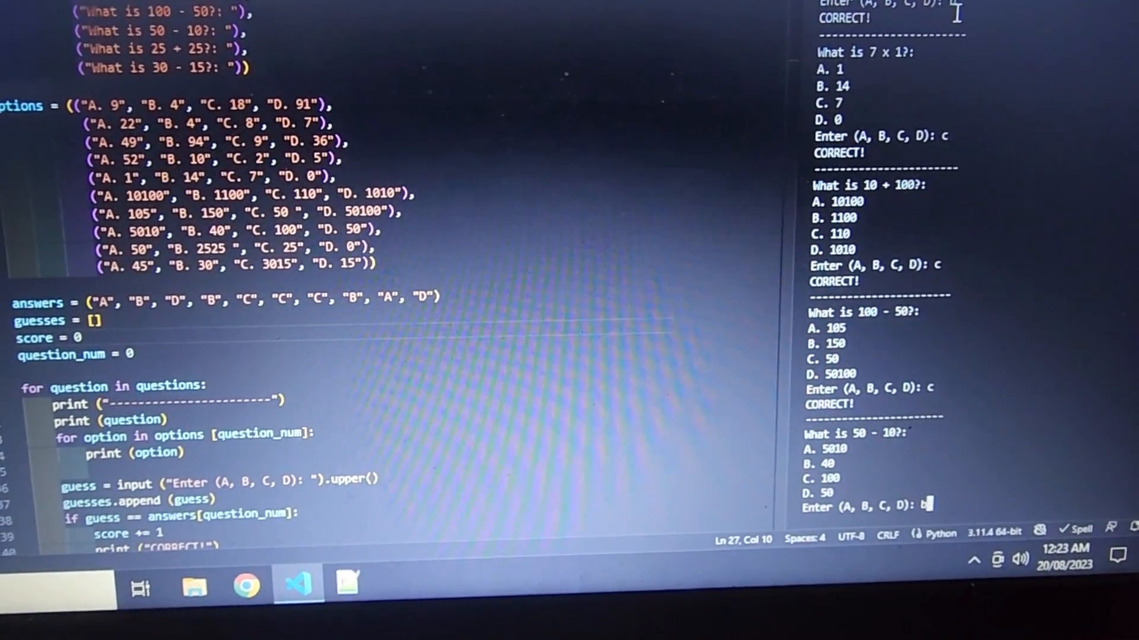